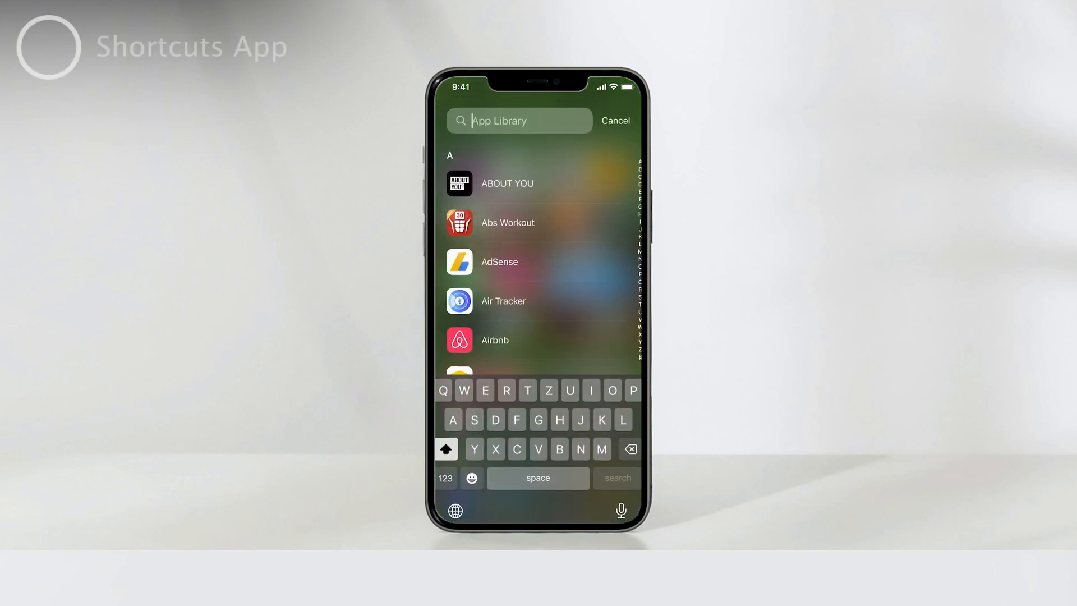
- Search the App Library for 'Sho' to find and open Shortcuts
type("Sho")
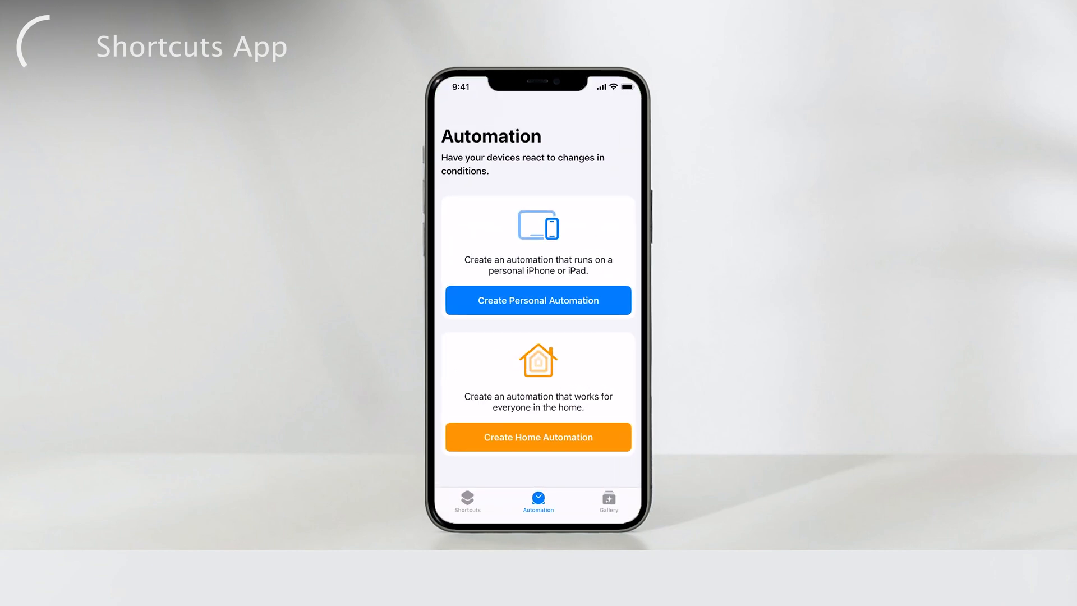
- Pass through the All Shortcuts library to the Automation tab
left_click(468, 501)
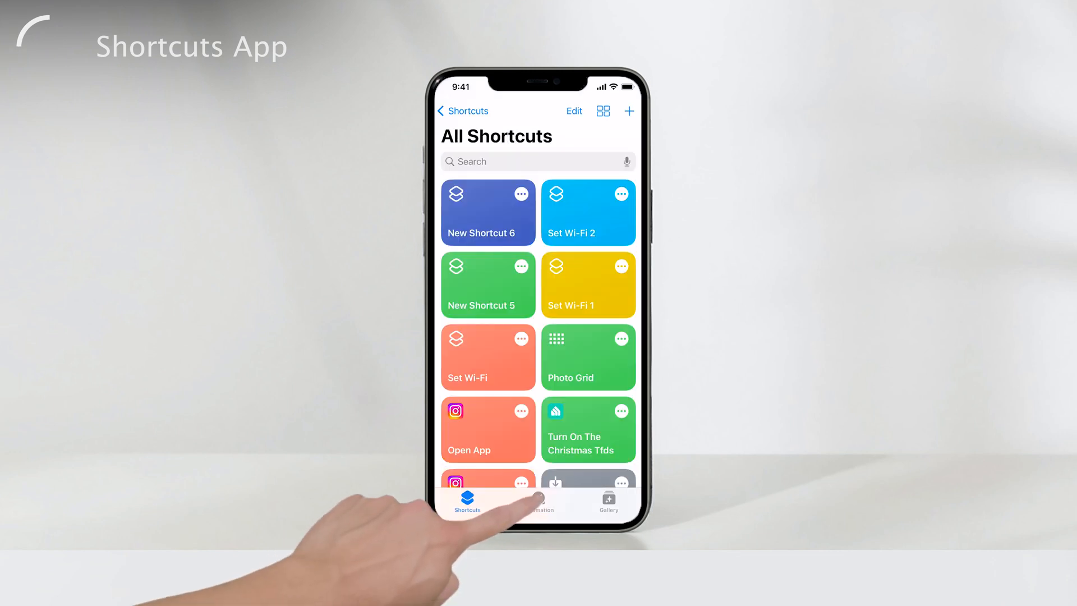
left_click(538, 501)
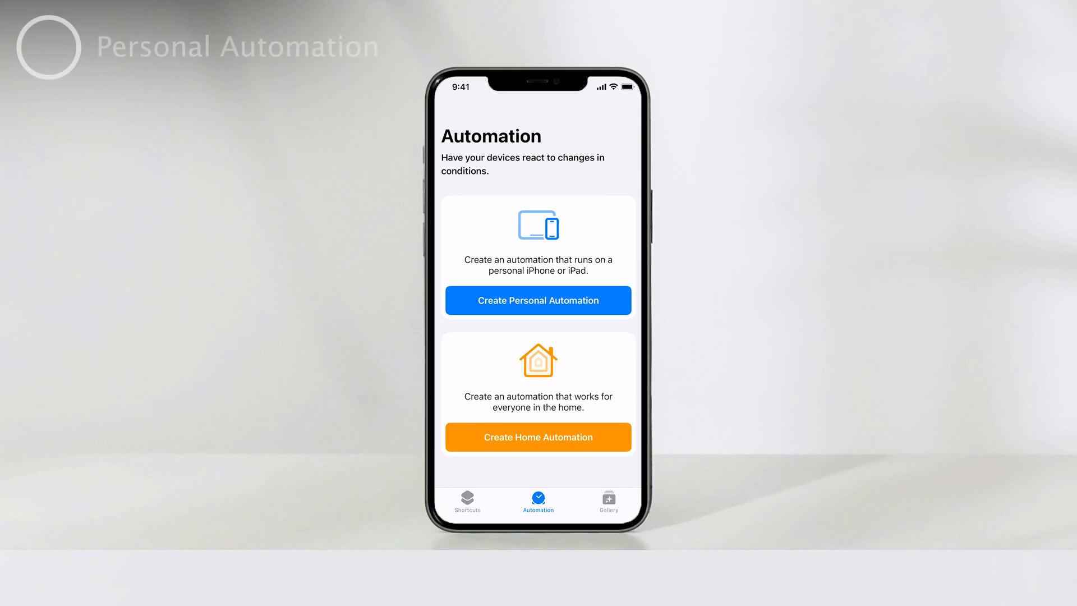
- Create a personal automation triggered when any alarm goes off, then continue to actions
left_click(538, 300)
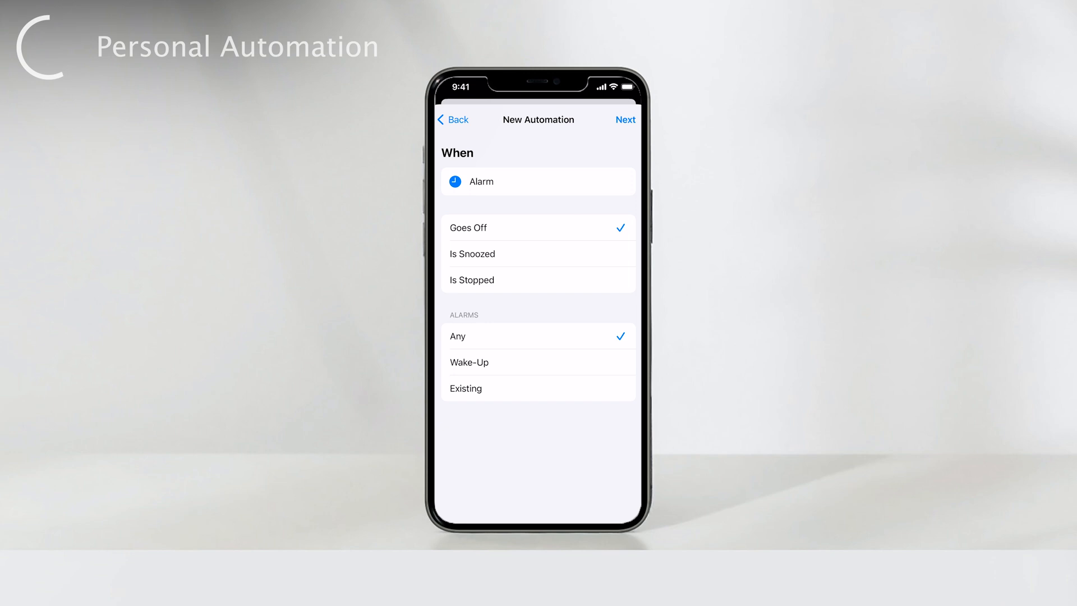
left_click(624, 119)
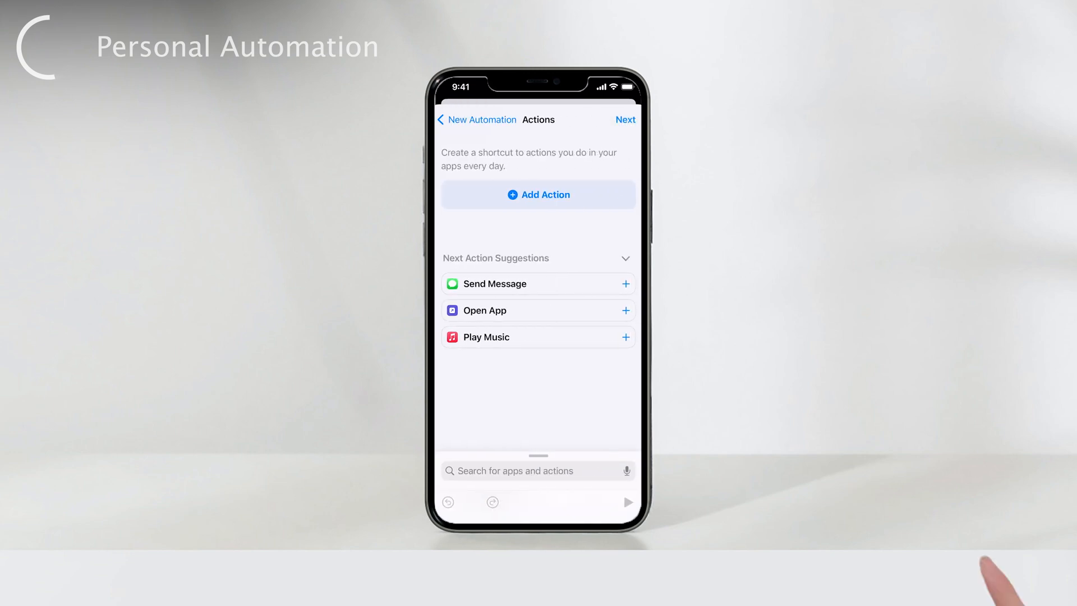
- Search actions for 'Shut', add Shut Down, and continue to the summary
left_click(538, 194)
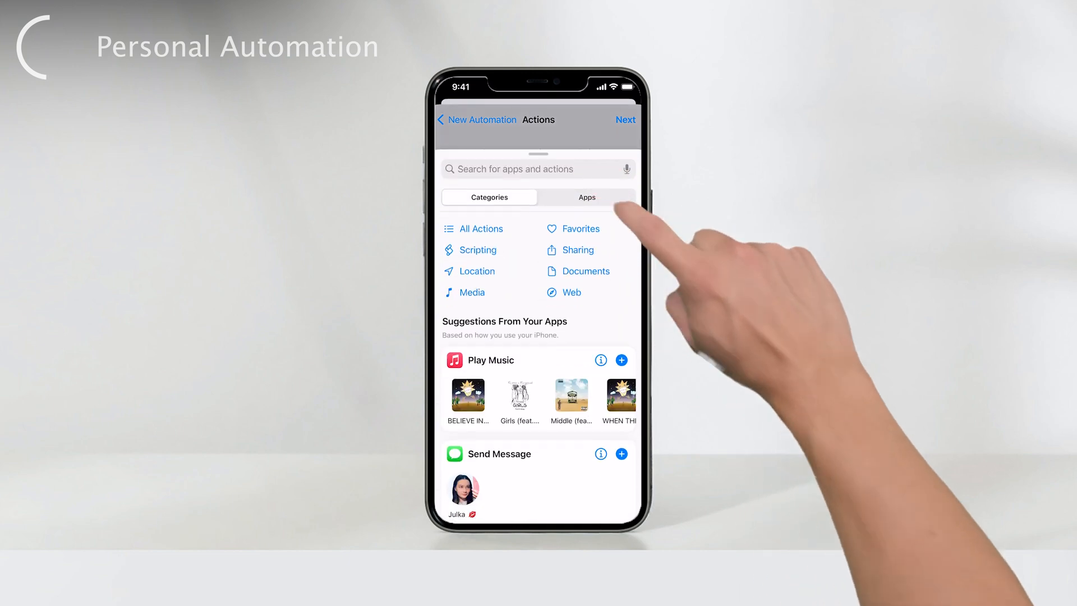
left_click(536, 169)
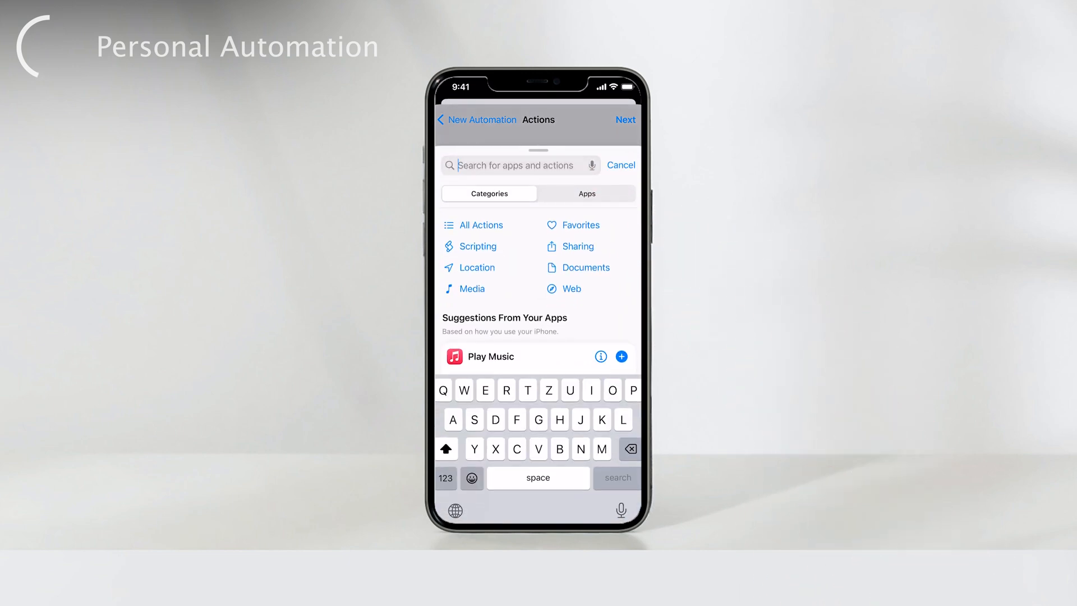
type("Shut")
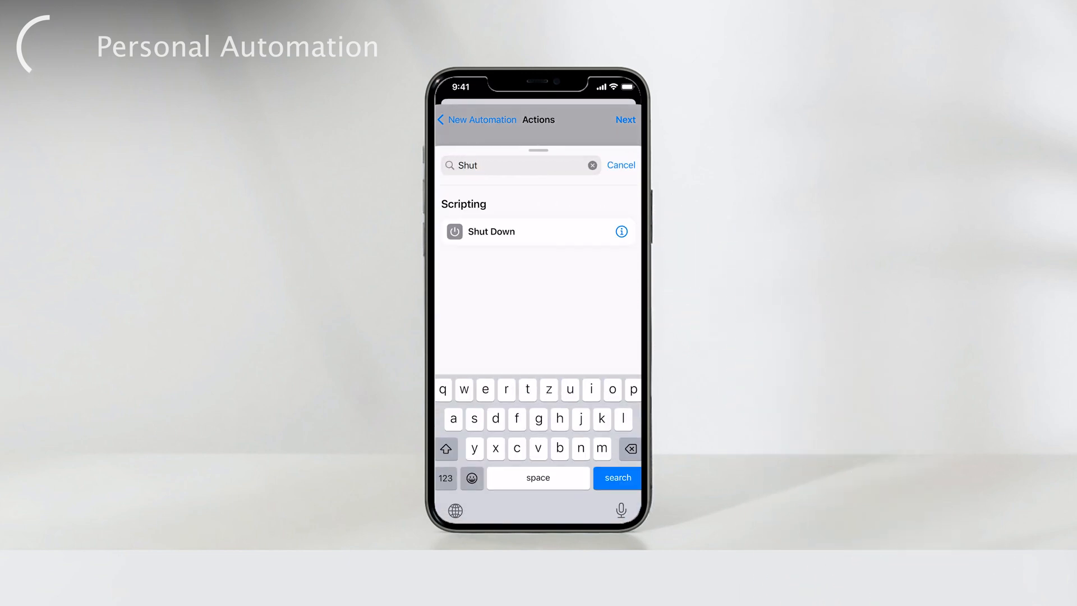
left_click(491, 231)
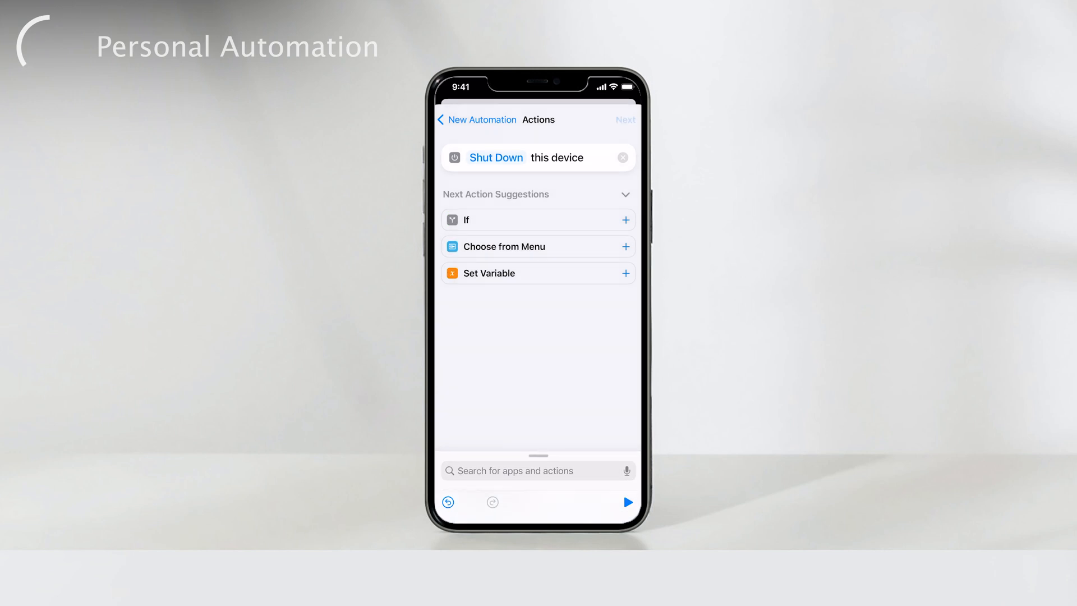
left_click(624, 120)
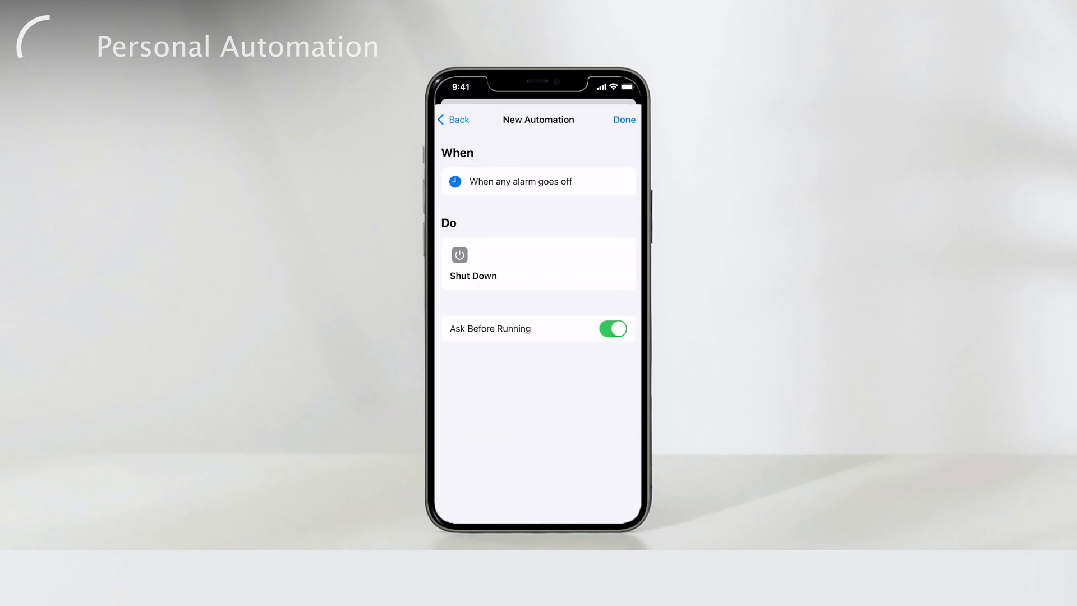
- Turn off Ask Before Running, confirm Don't Ask, and save the automation
left_click(612, 328)
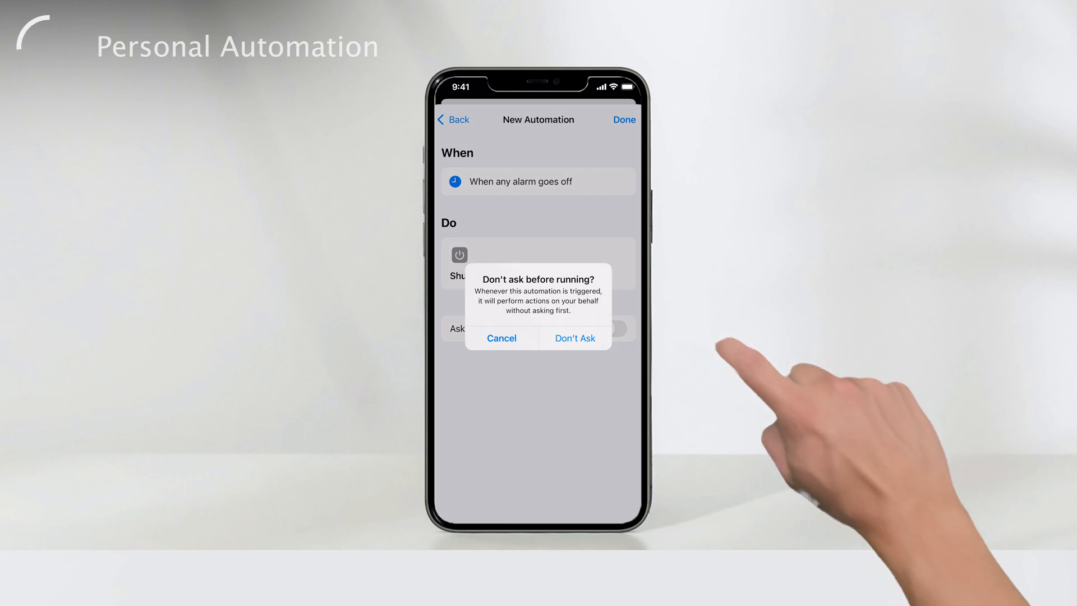
left_click(575, 338)
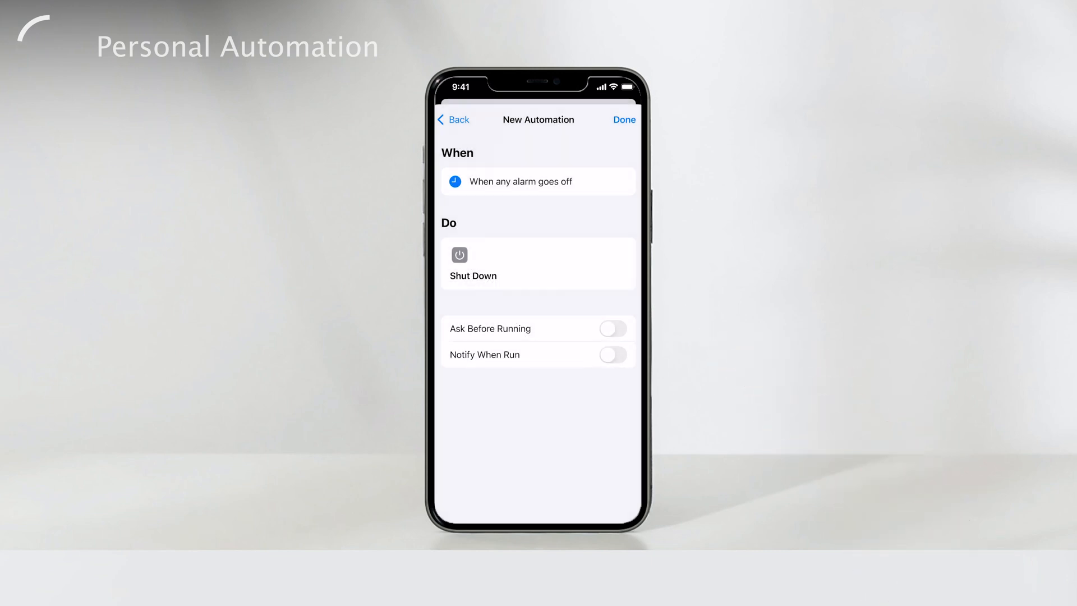
left_click(623, 120)
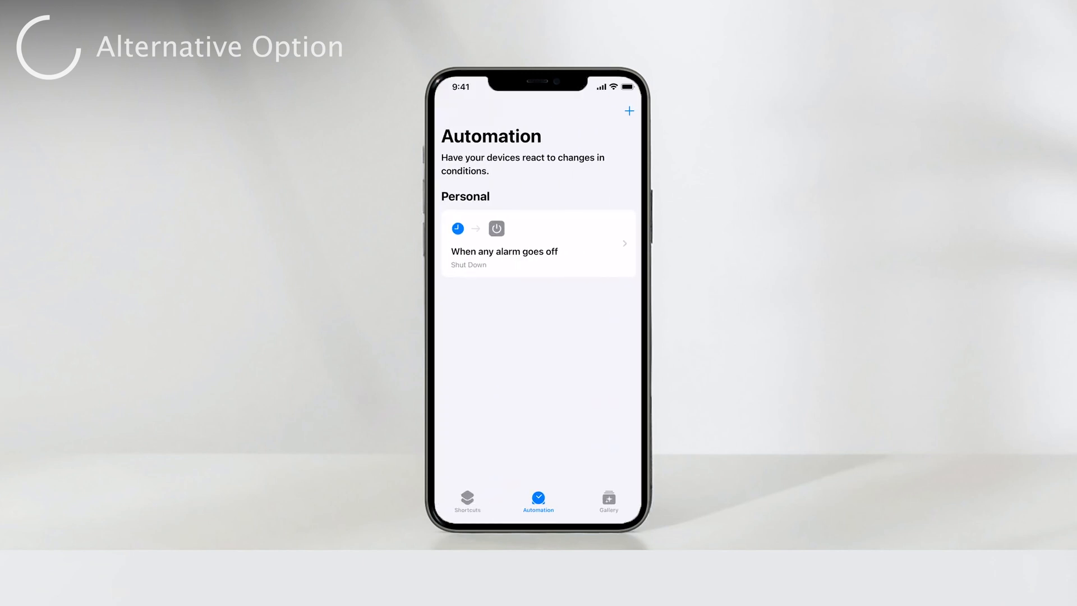
- Create a new personal automation with a Time of Day trigger at sunset, daily
left_click(627, 111)
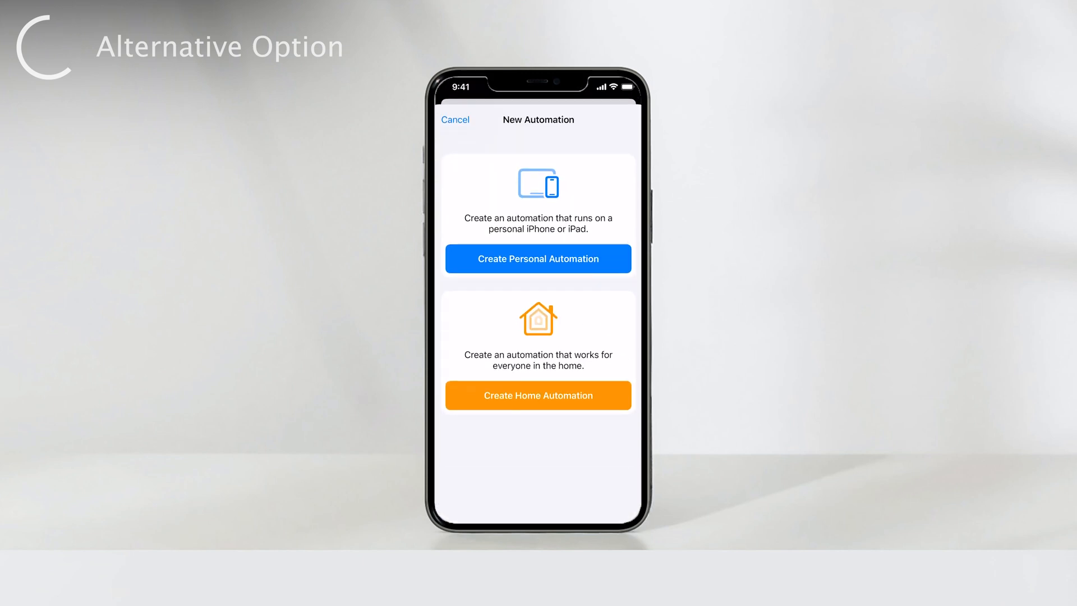
left_click(538, 259)
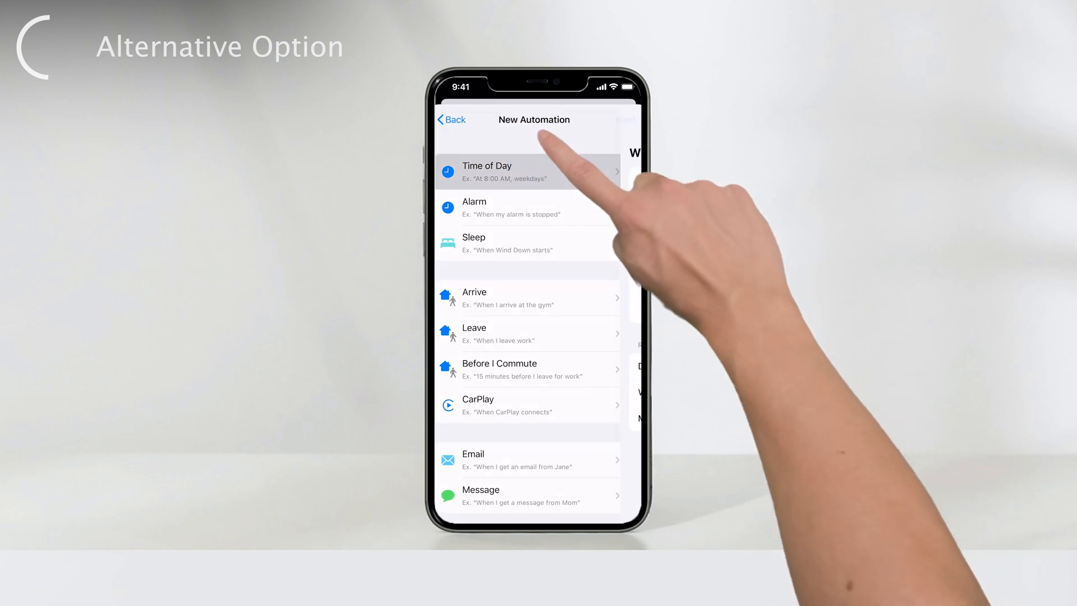
left_click(487, 171)
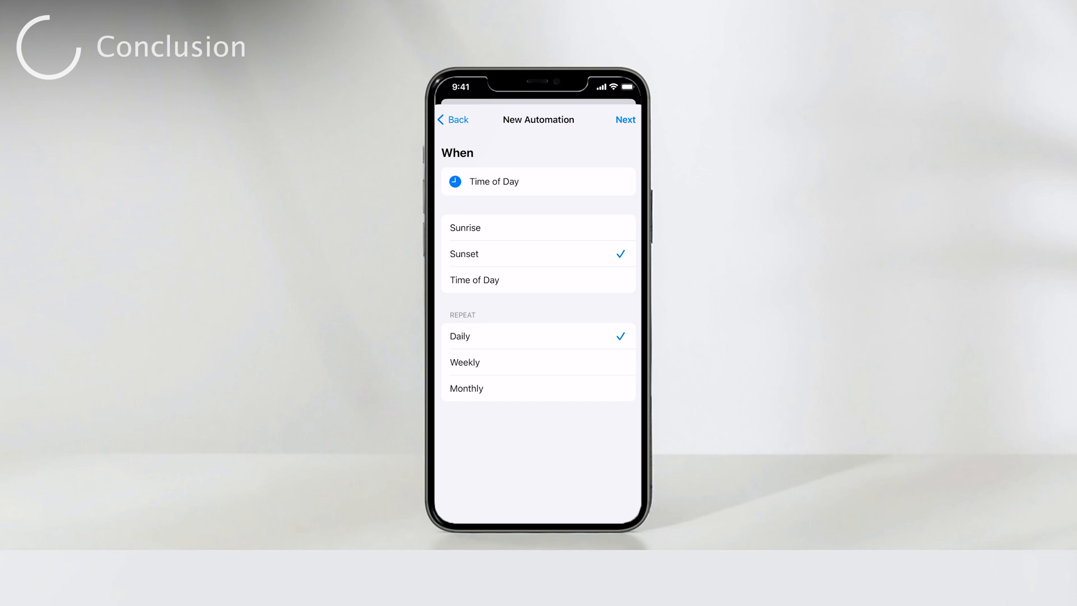
- Continue to the sunset automation's actions and begin an action search with 's'
left_click(625, 120)
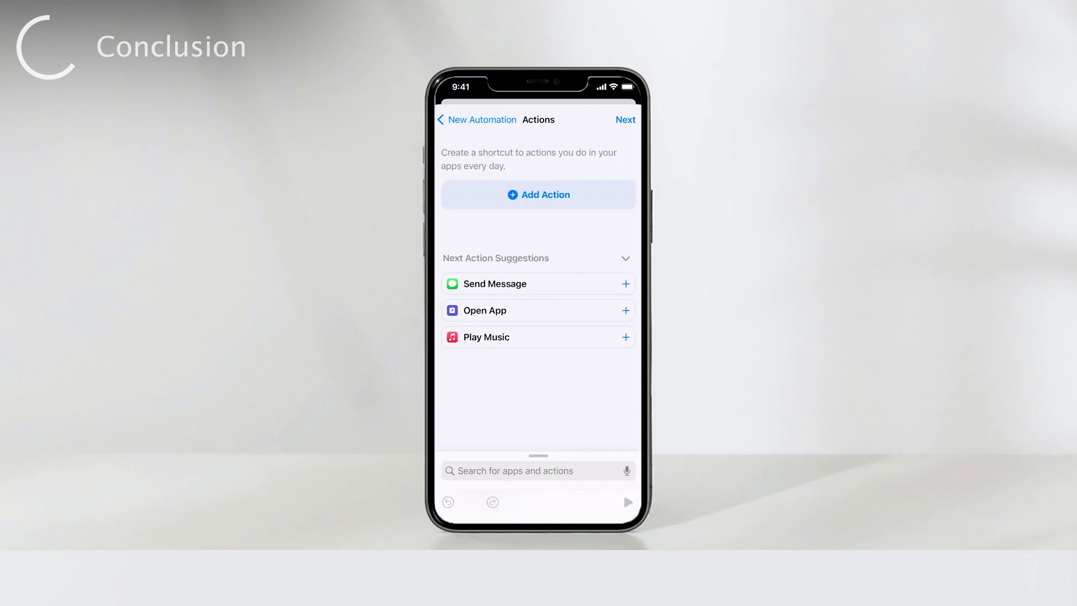
type("s")
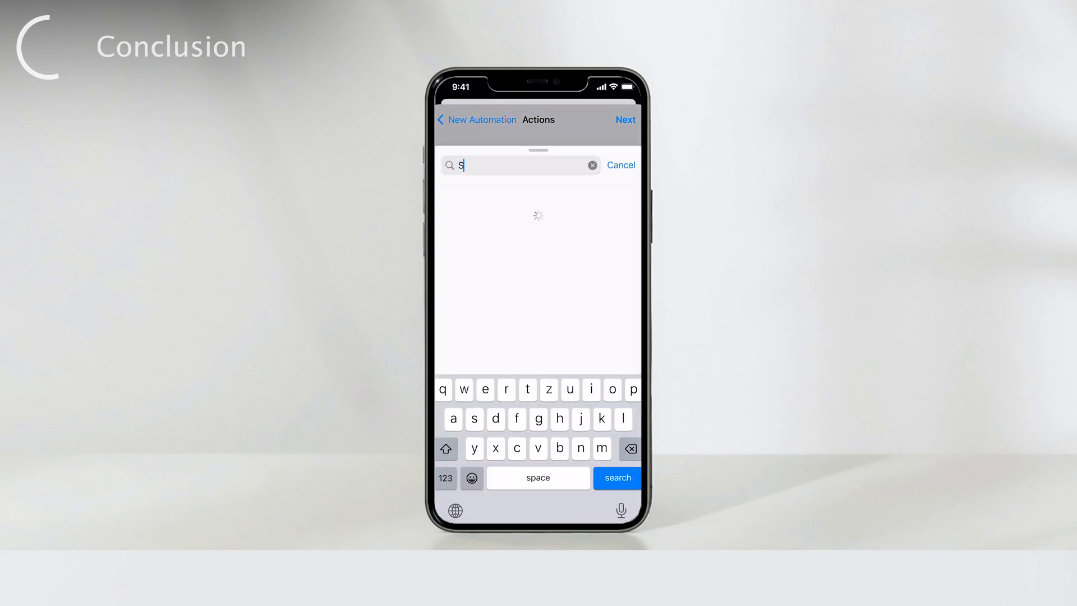